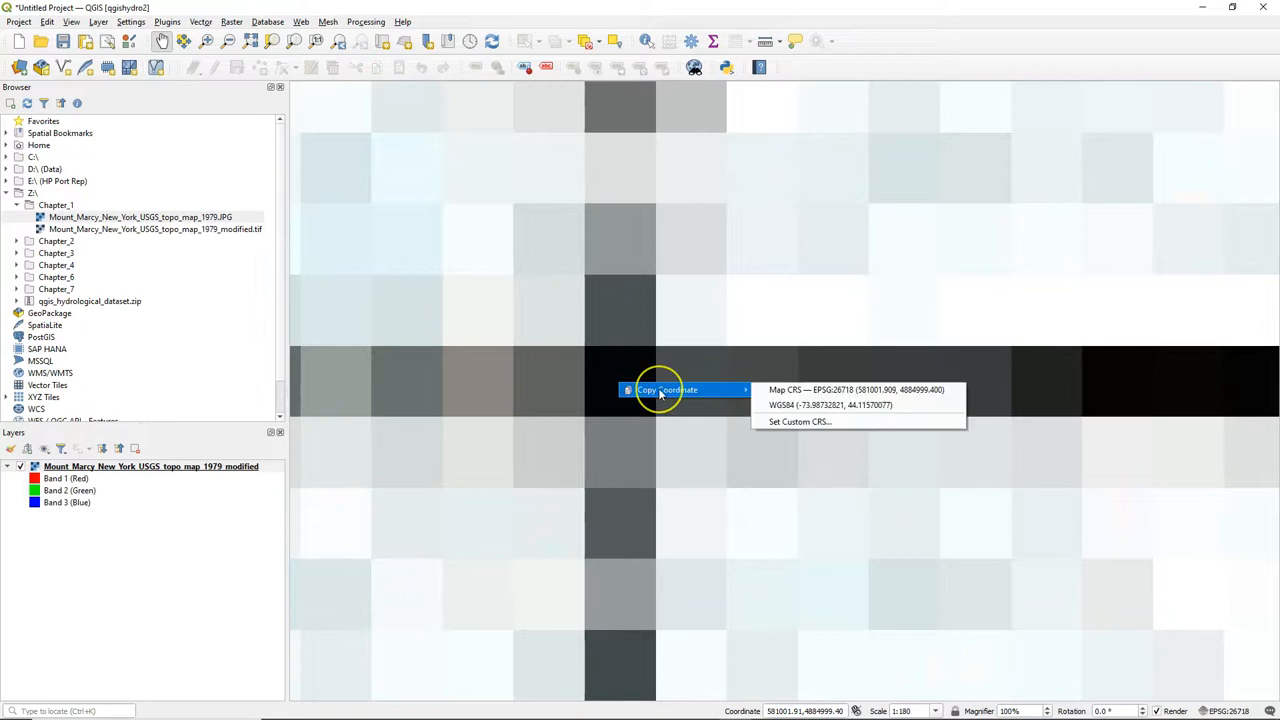
mouse_move(857, 389)
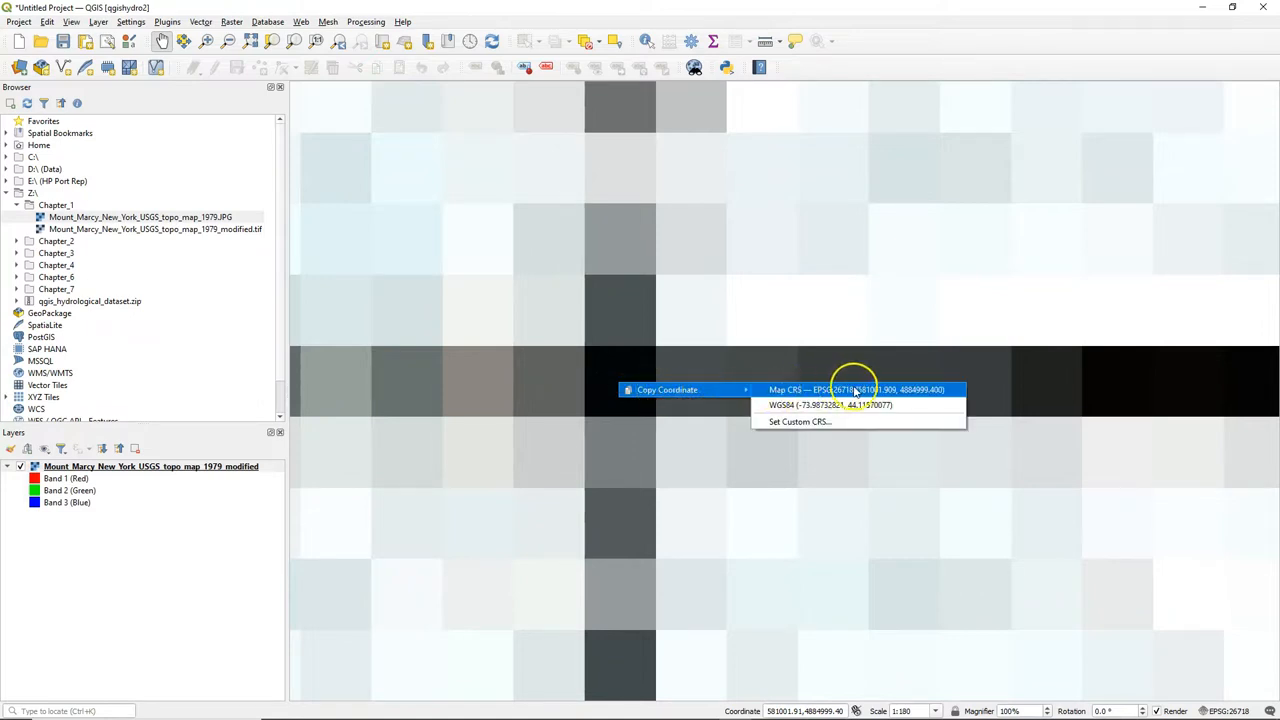
mouse_move(918, 397)
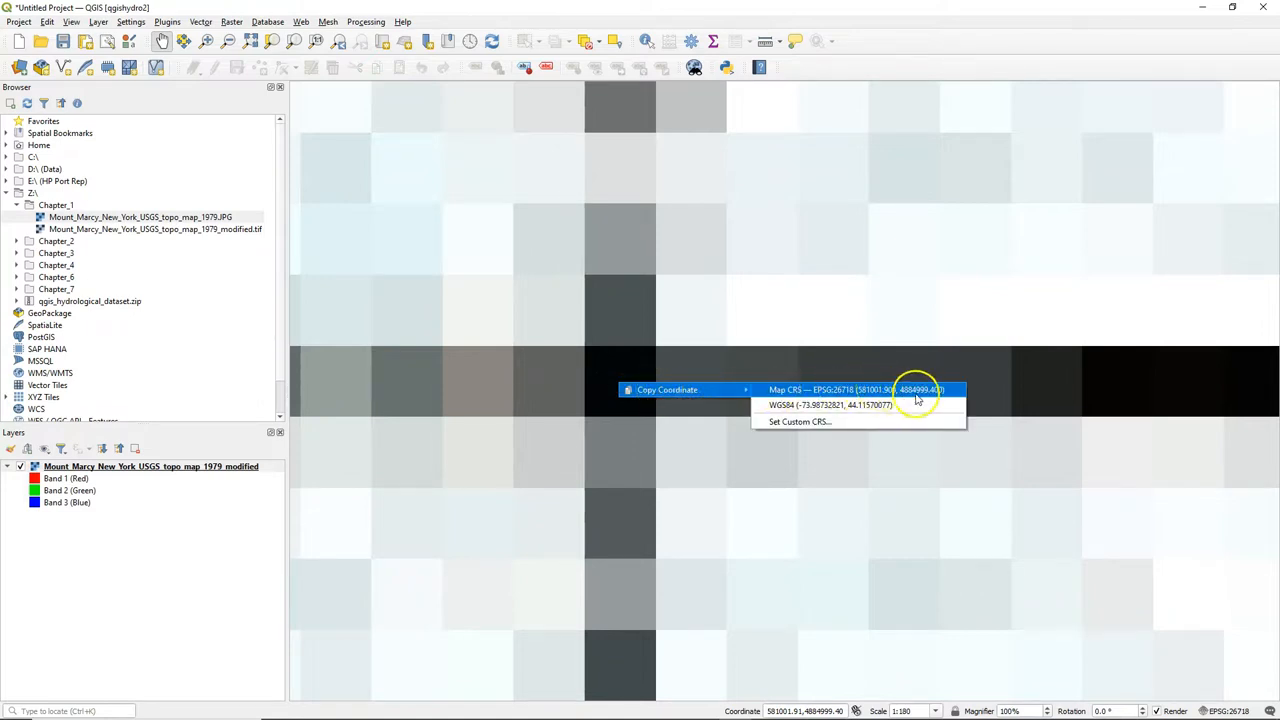
mouse_move(486, 351)
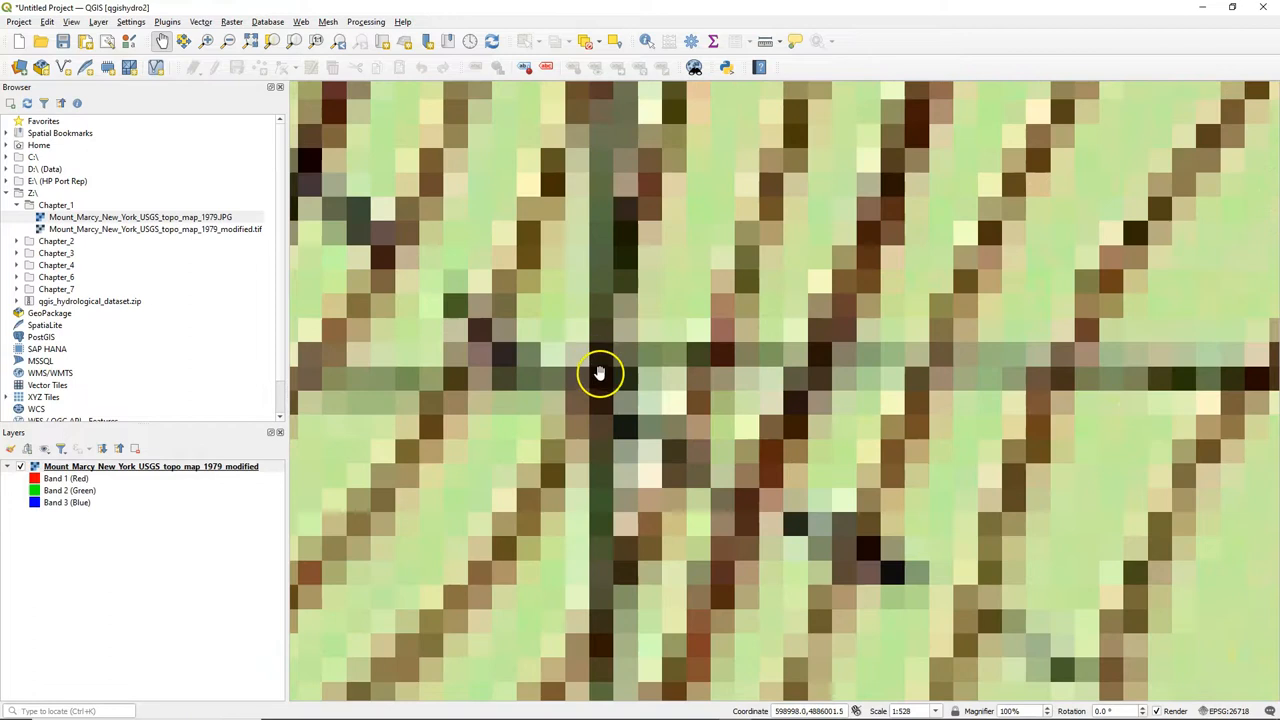
Copy the second grid crossing's map-CRS coordinate (about 598998.5, 4885999.93) and zoom out to the full sheet
right_click(600, 373)
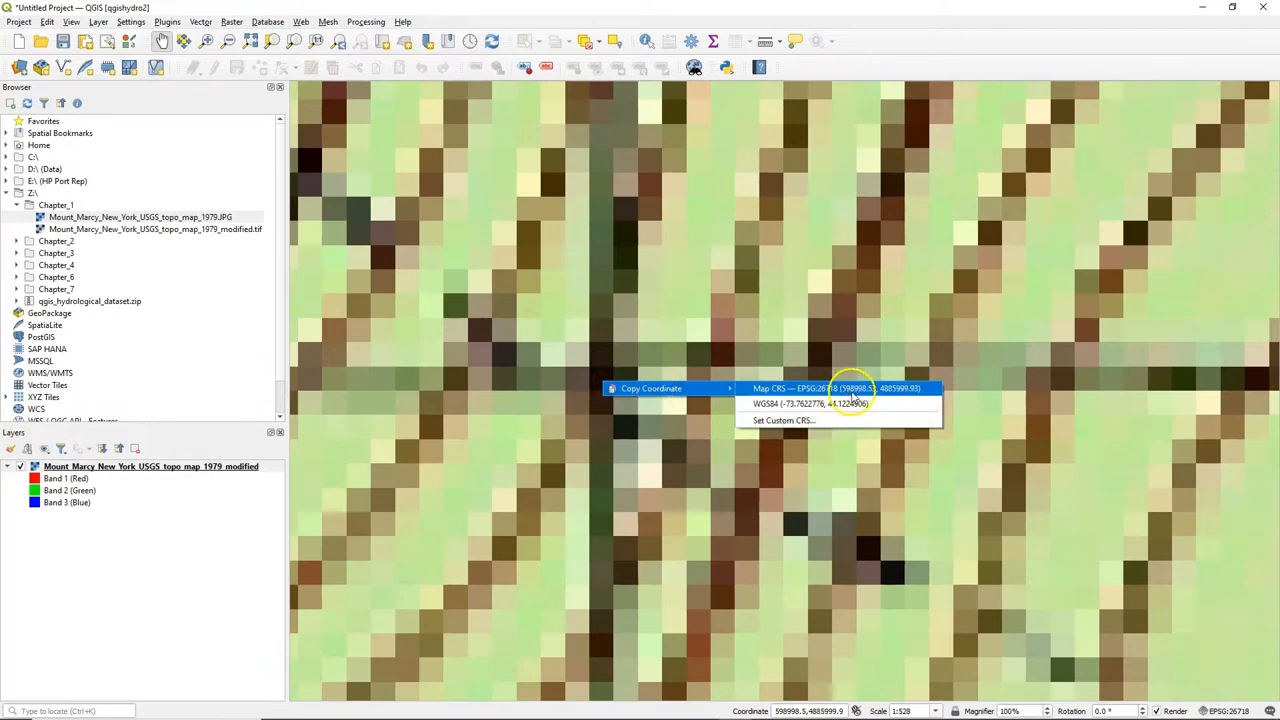
mouse_move(903, 397)
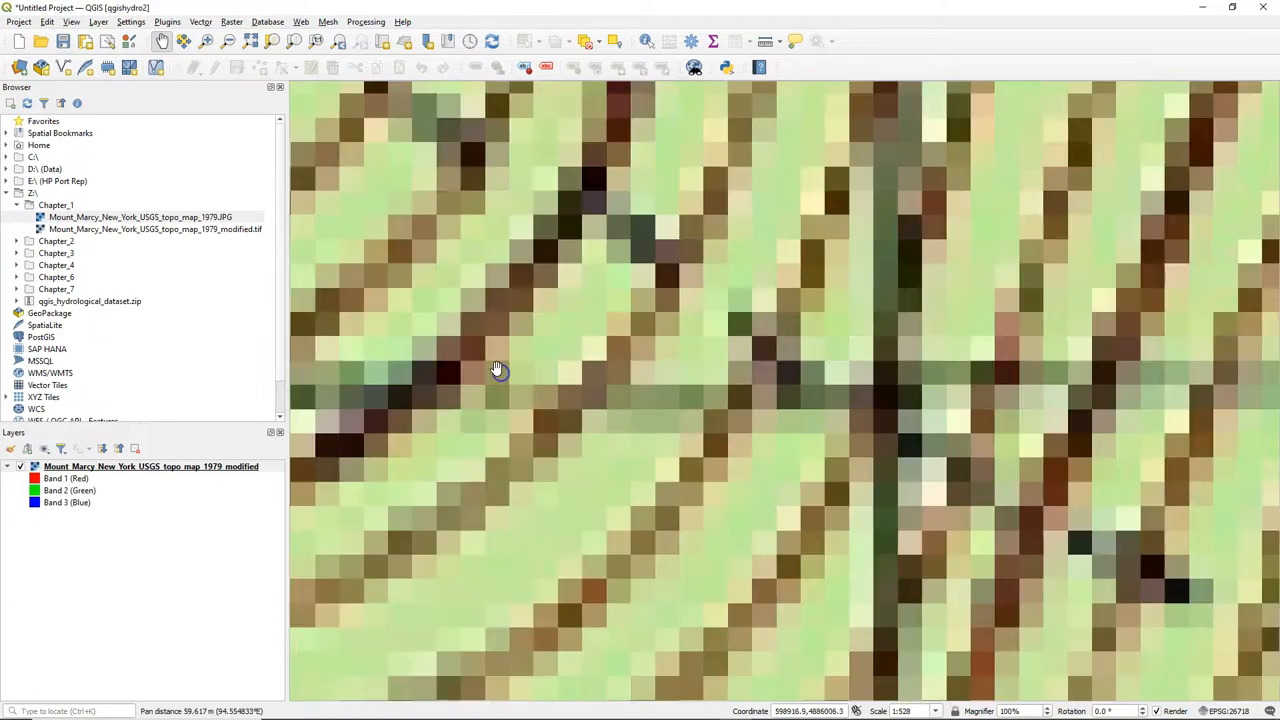
scroll(down, 3)
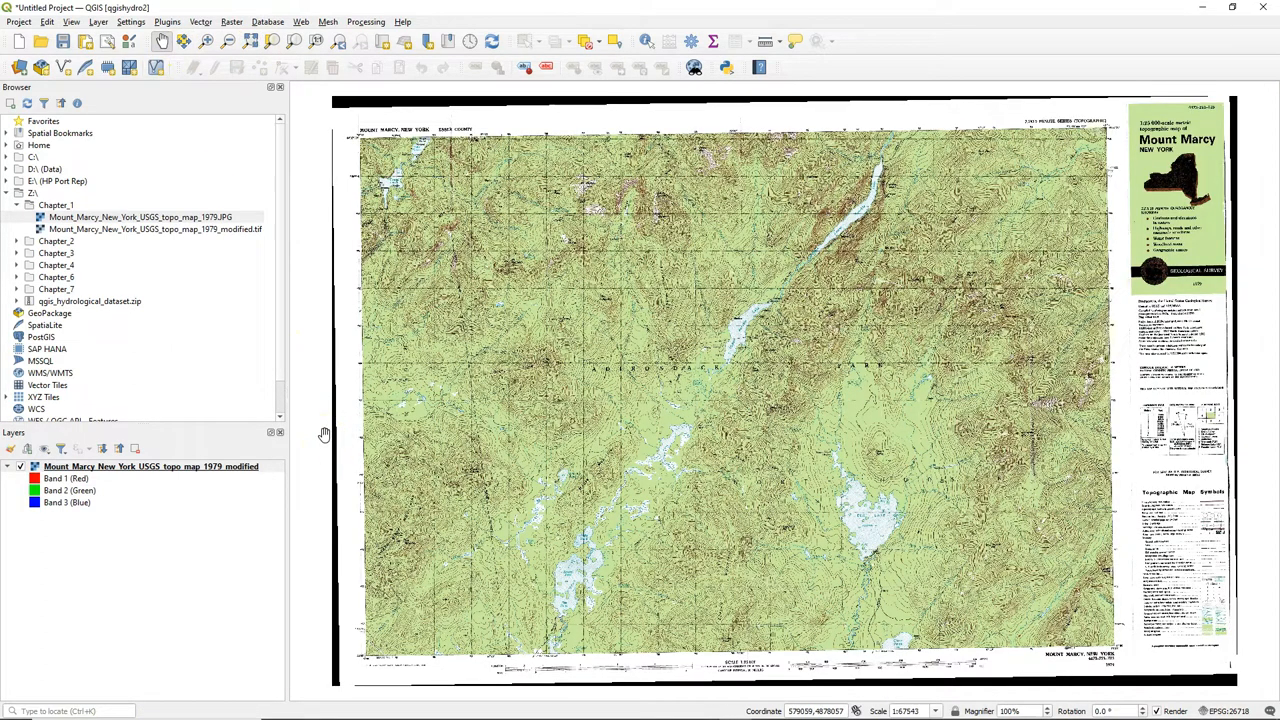
Search the plugin manager for 'quick' and install QuickMapServices
click(163, 21)
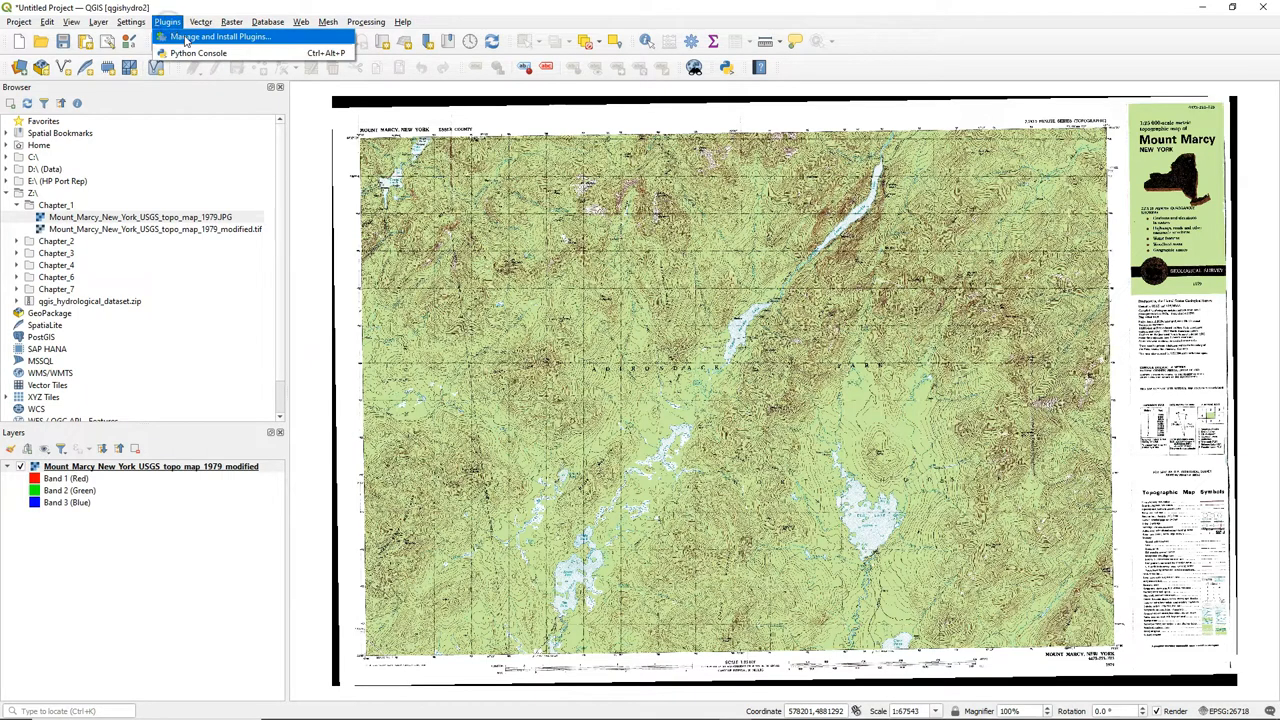
click(210, 38)
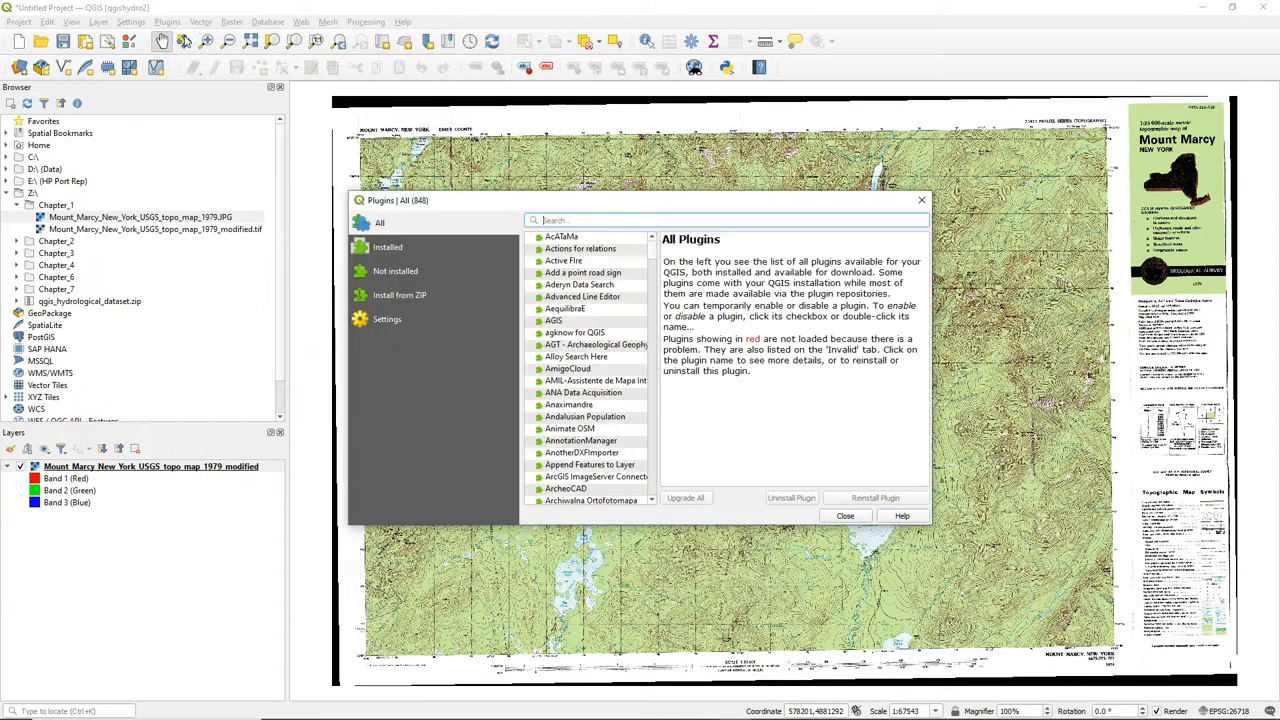
text(quickmap)
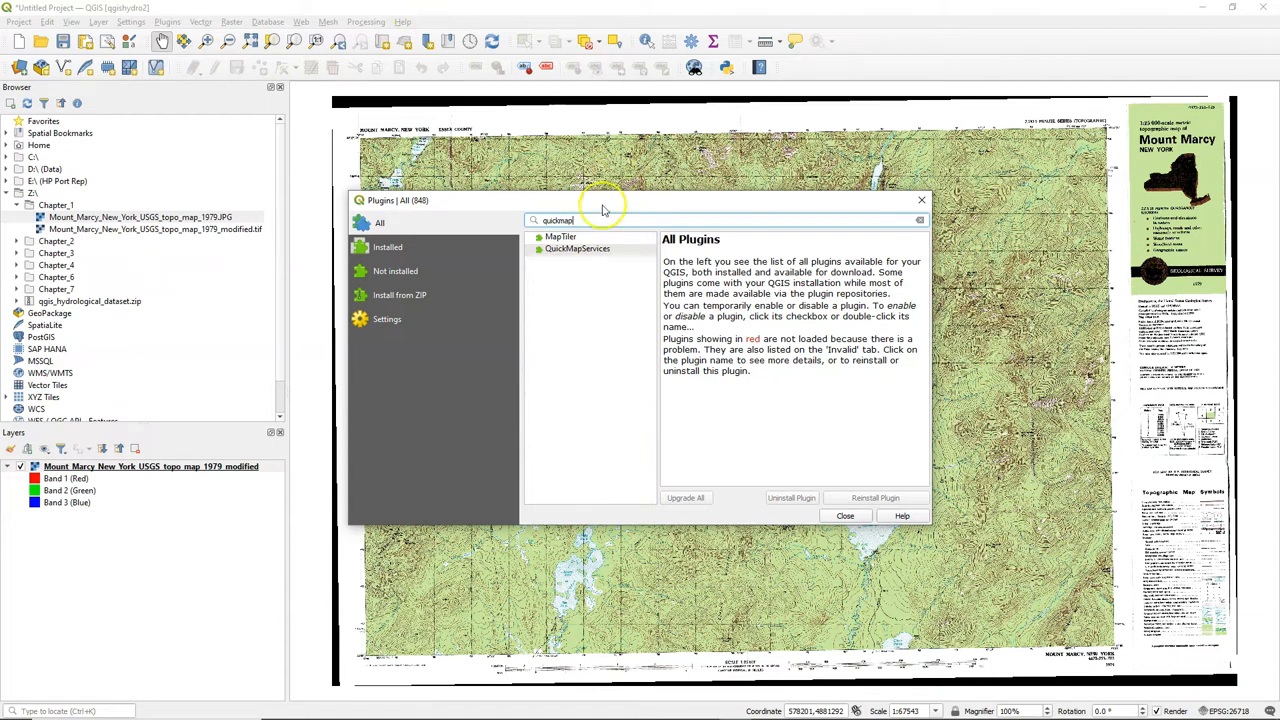
click(577, 248)
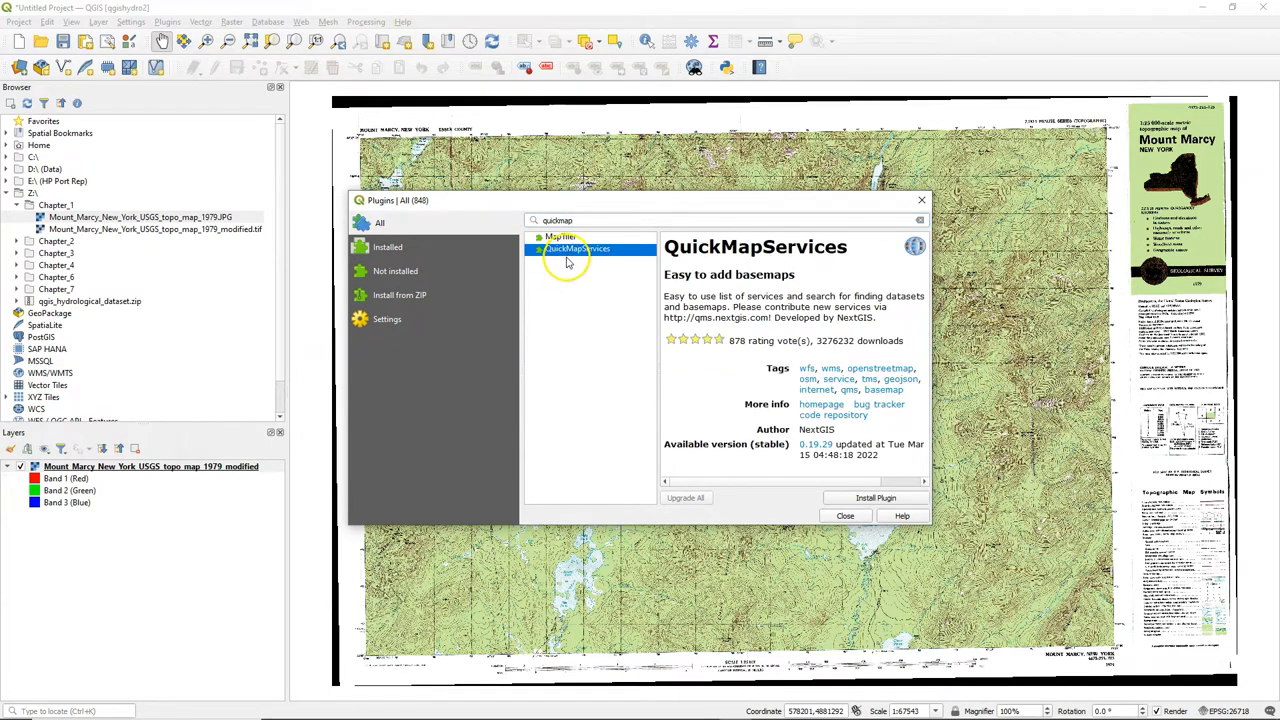
click(875, 498)
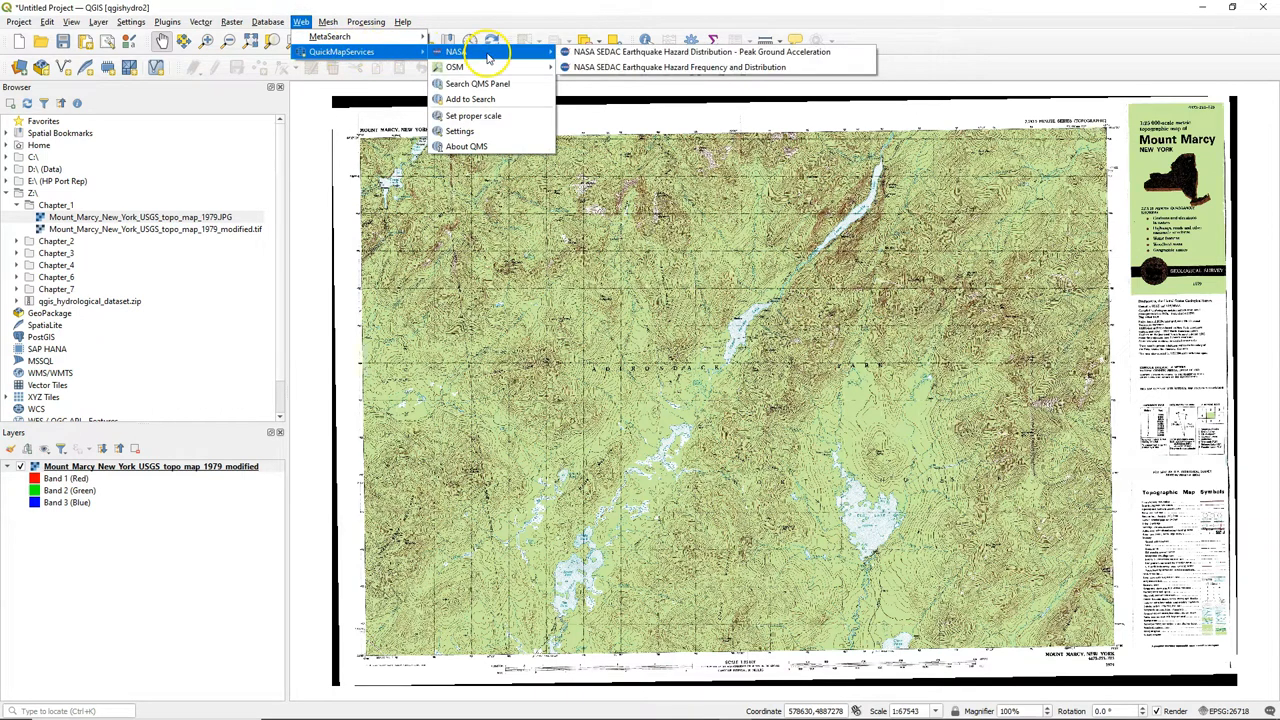
mouse_move(453, 67)
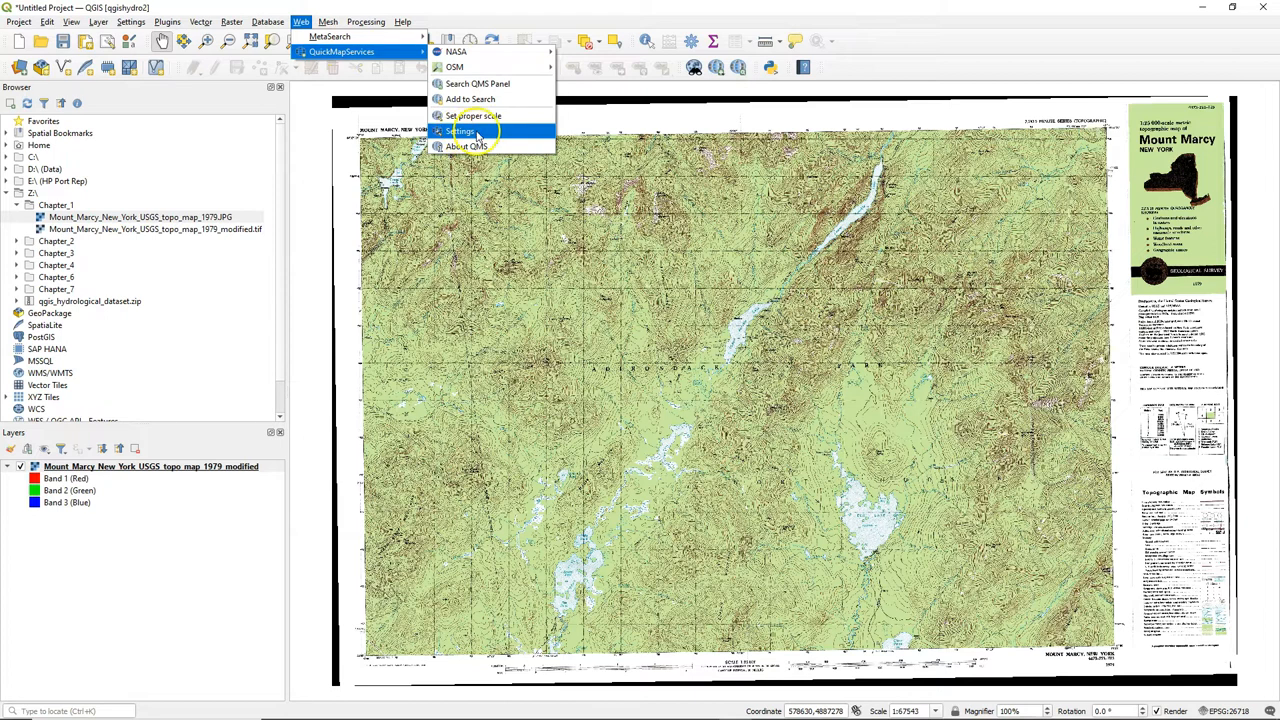
Download the contributed basemap pack from QuickMapServices Settings' More services tab
click(465, 131)
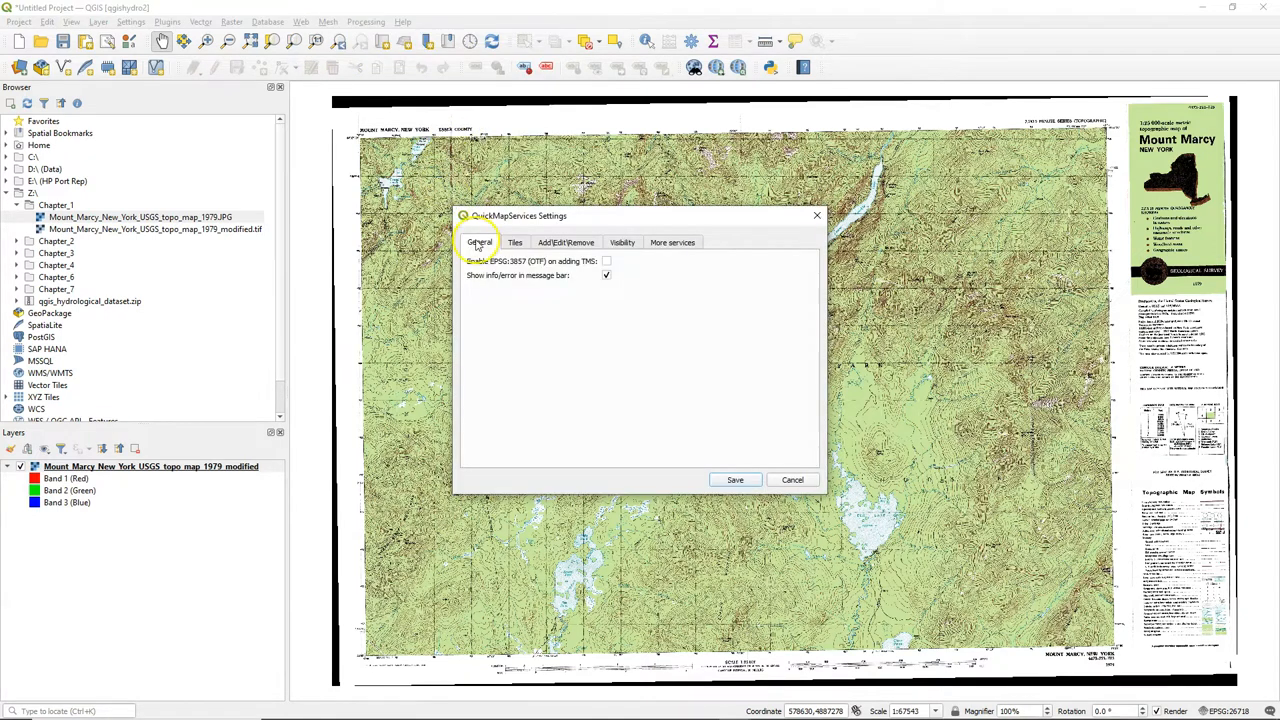
click(672, 242)
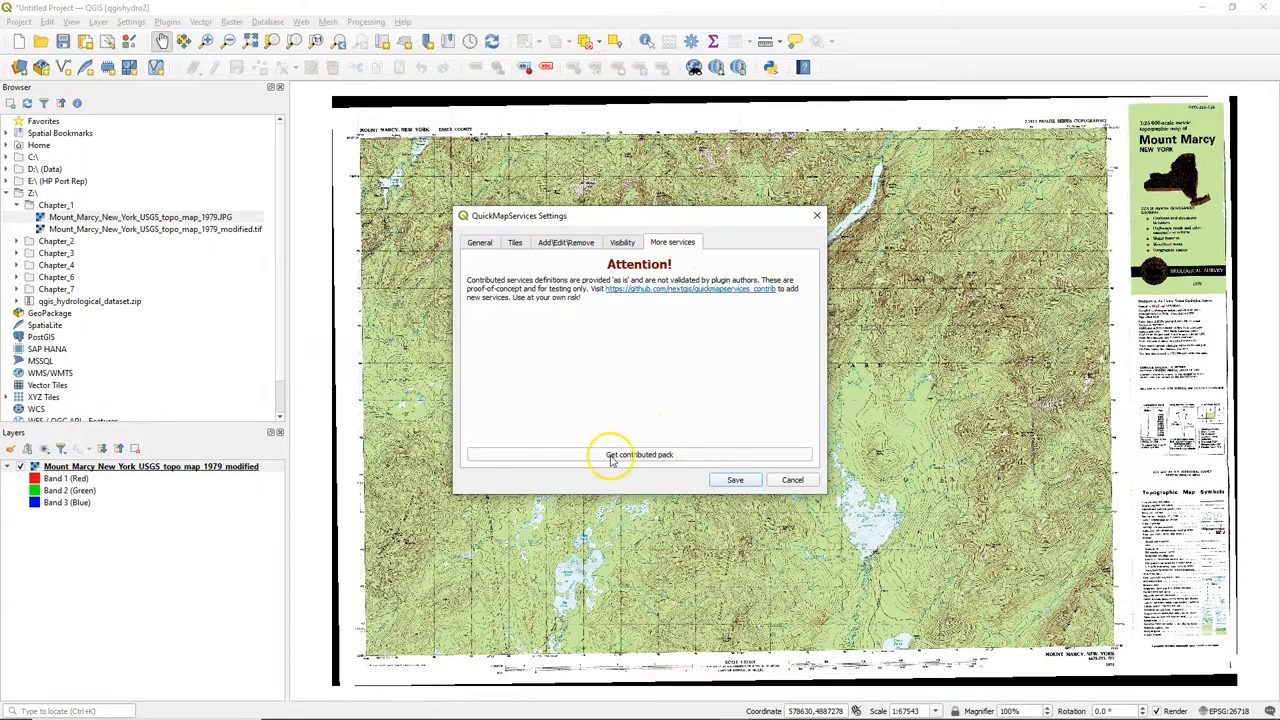
click(636, 455)
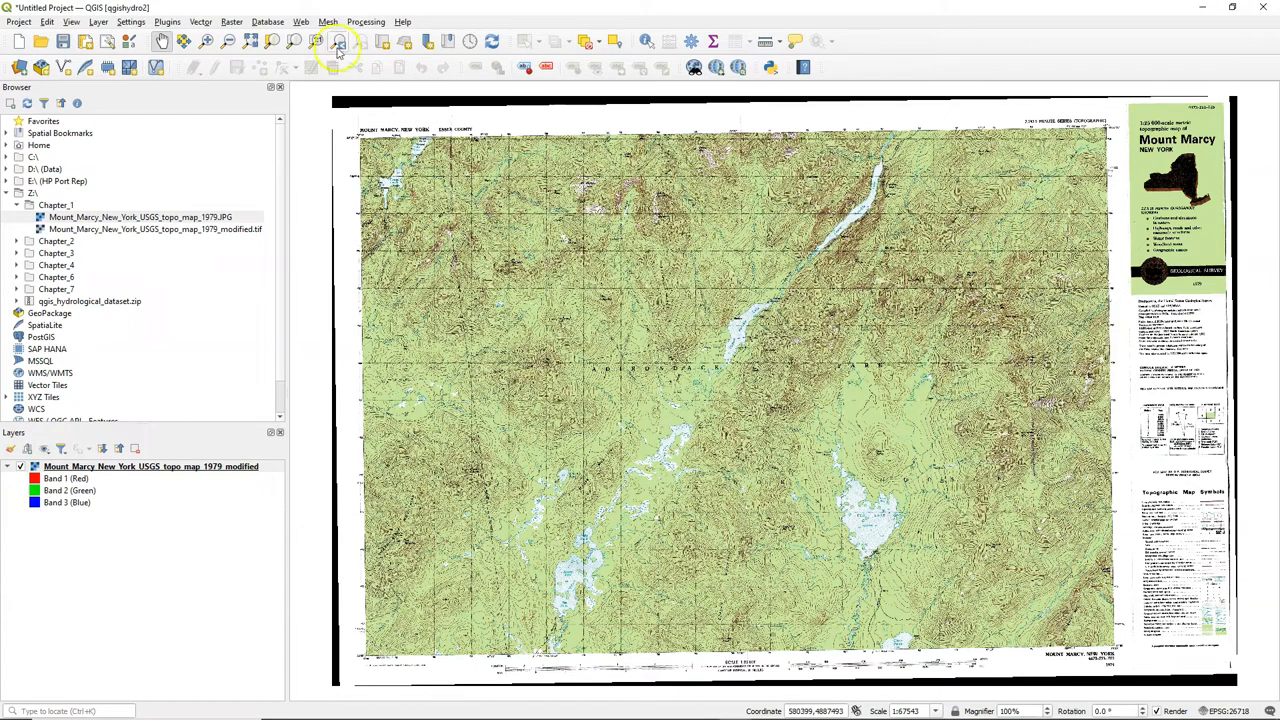
Add the OSM Standard basemap and toggle the topo layer off and on to compare
click(300, 21)
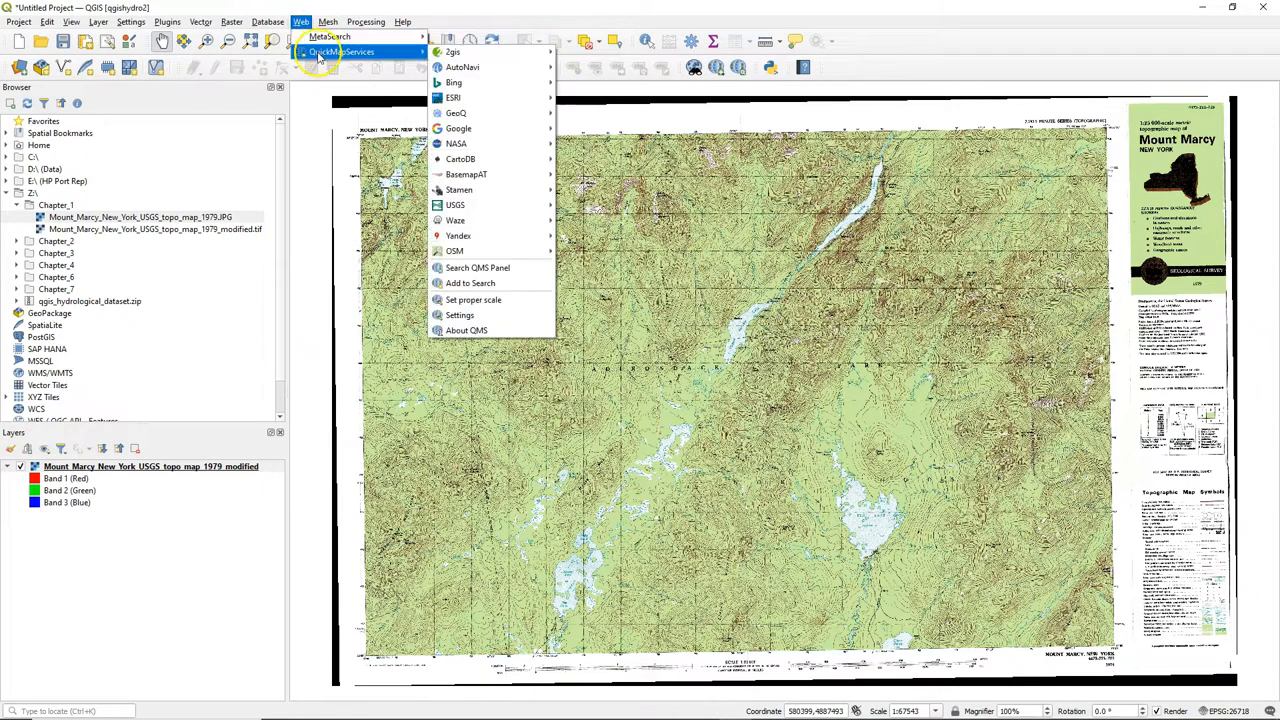
mouse_move(453, 97)
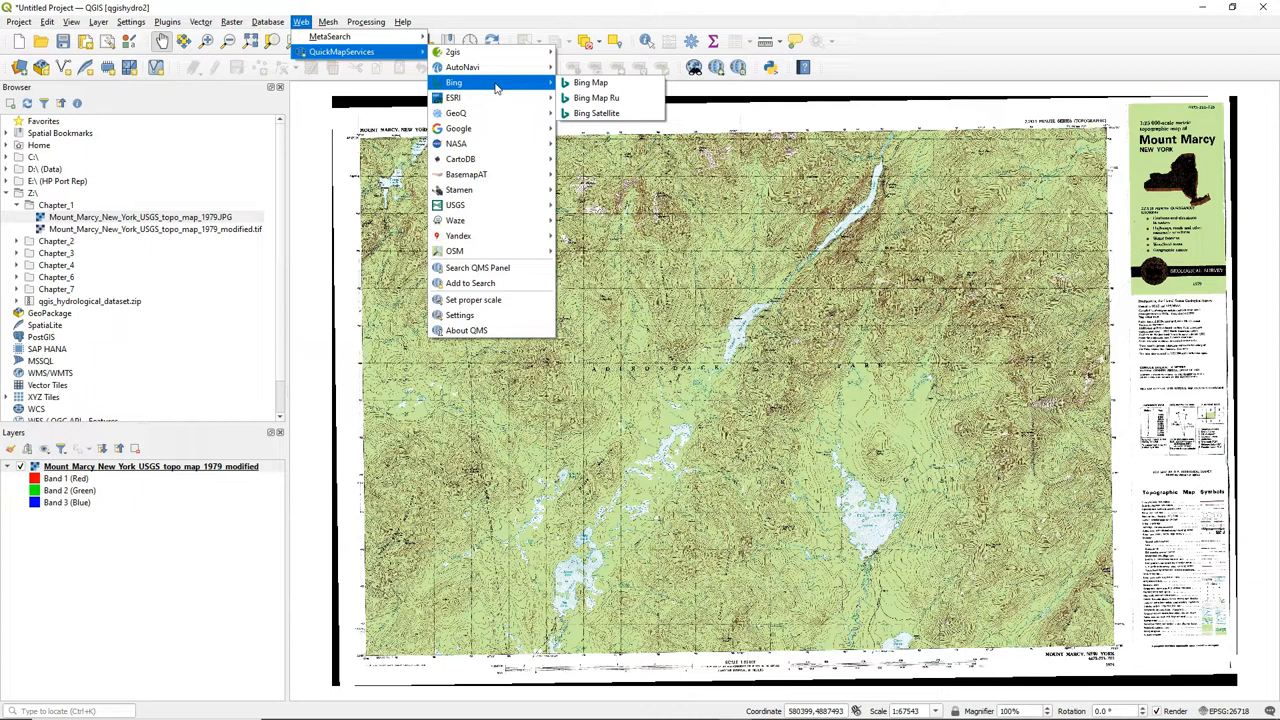
mouse_move(493, 251)
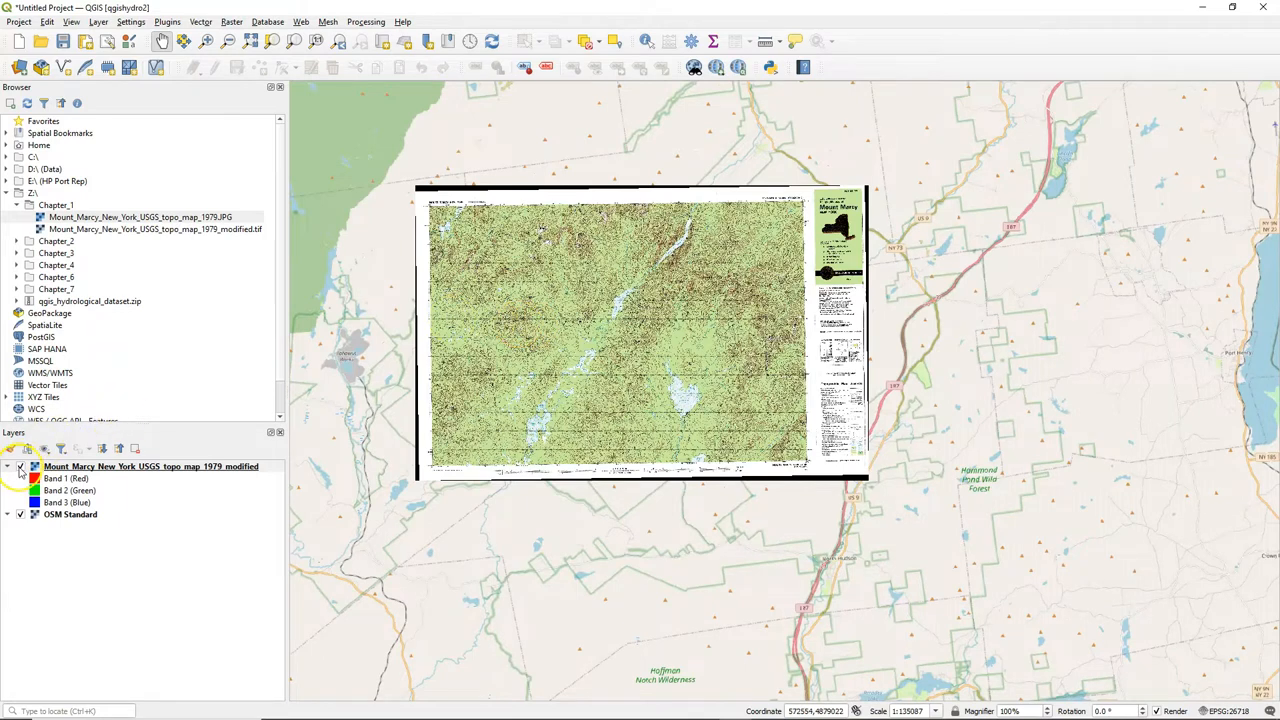
click(15, 467)
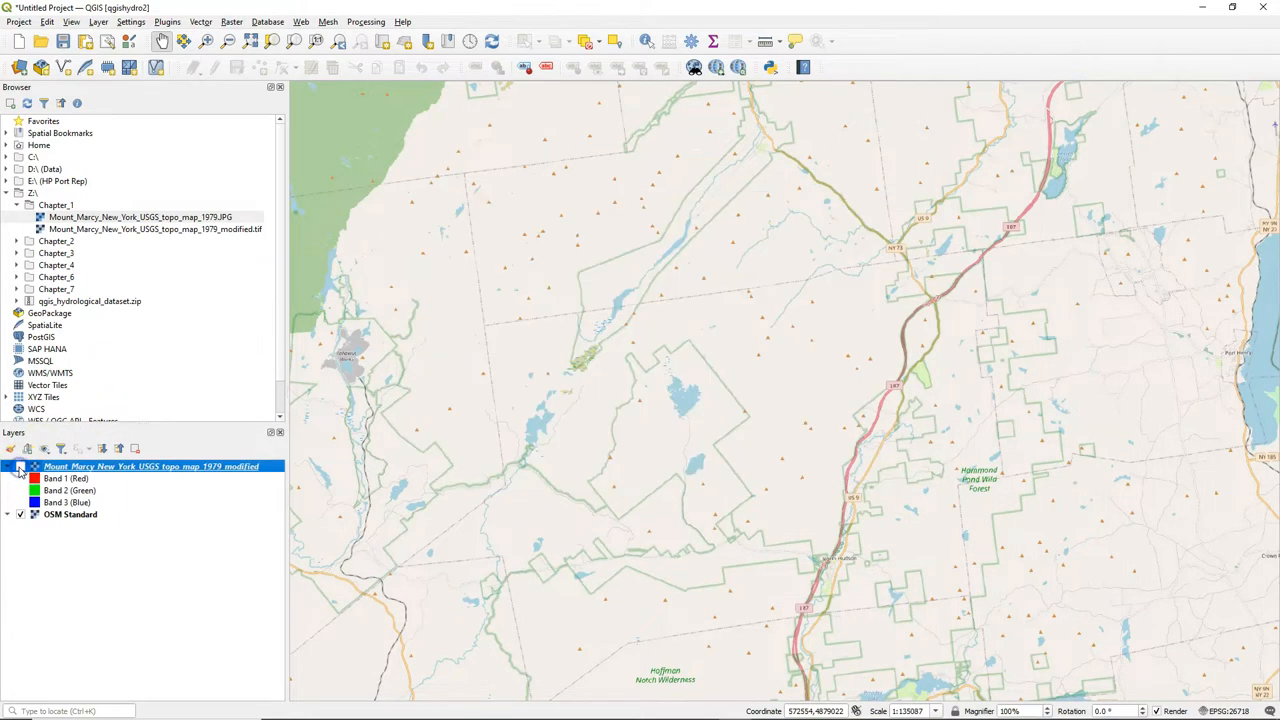
click(20, 468)
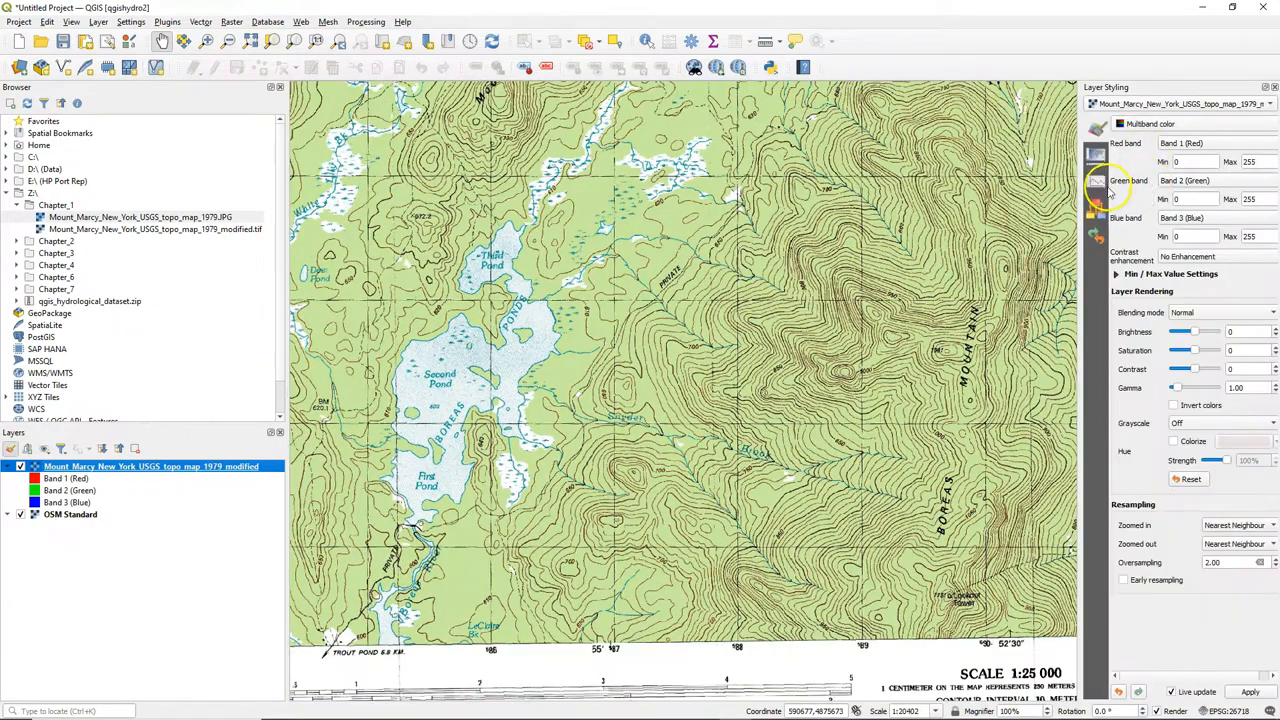
mouse_move(1094, 160)
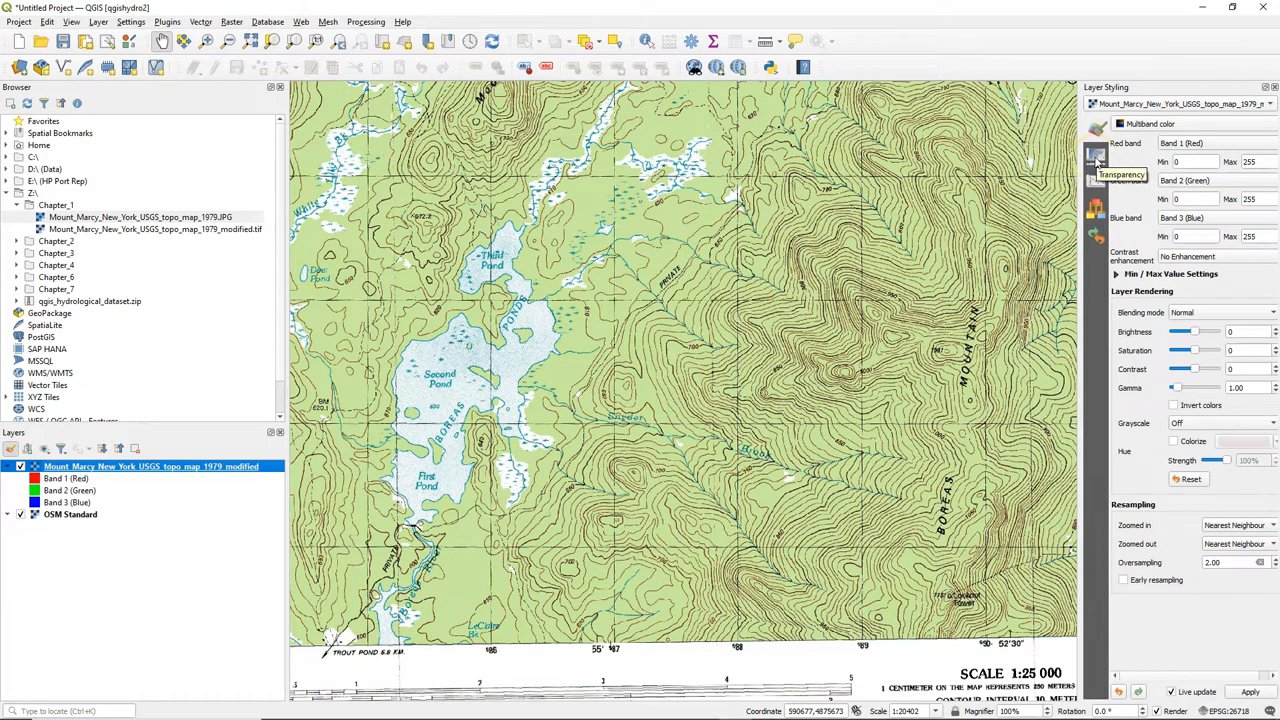
Lower the topo layer's global opacity to about half in the Transparency tab
click(1095, 165)
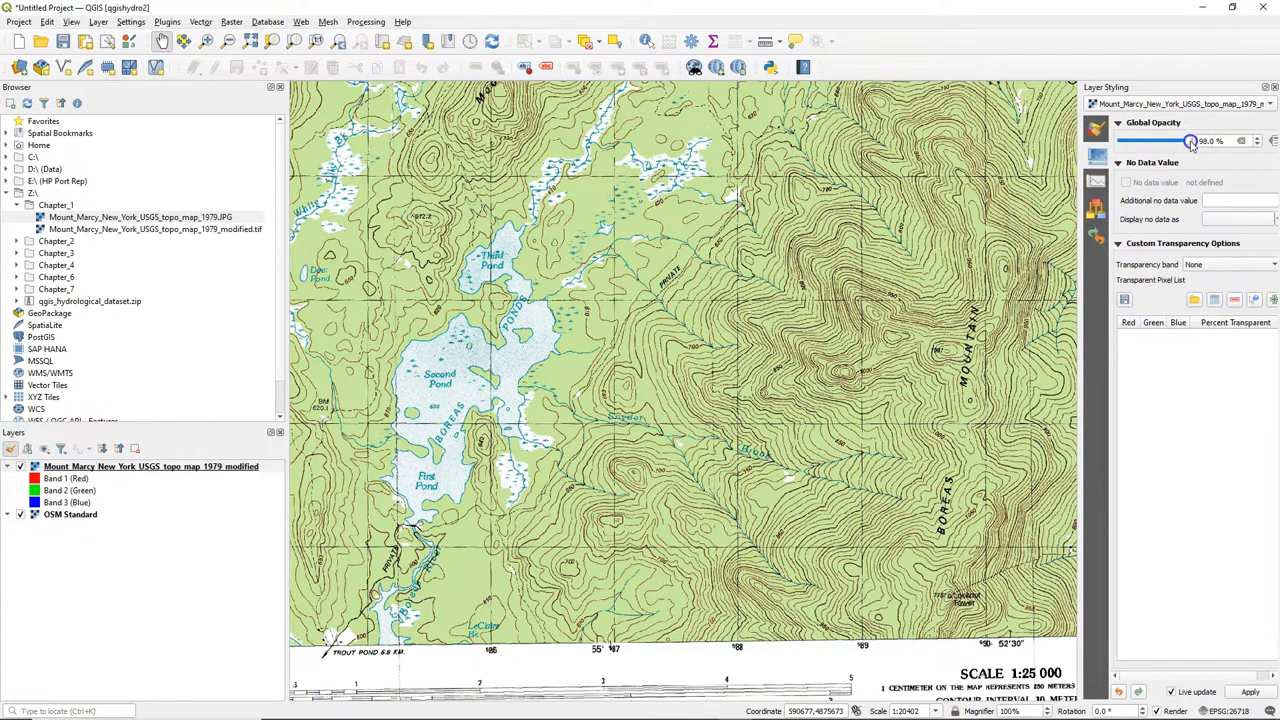
drag(1190, 140, 1122, 140)
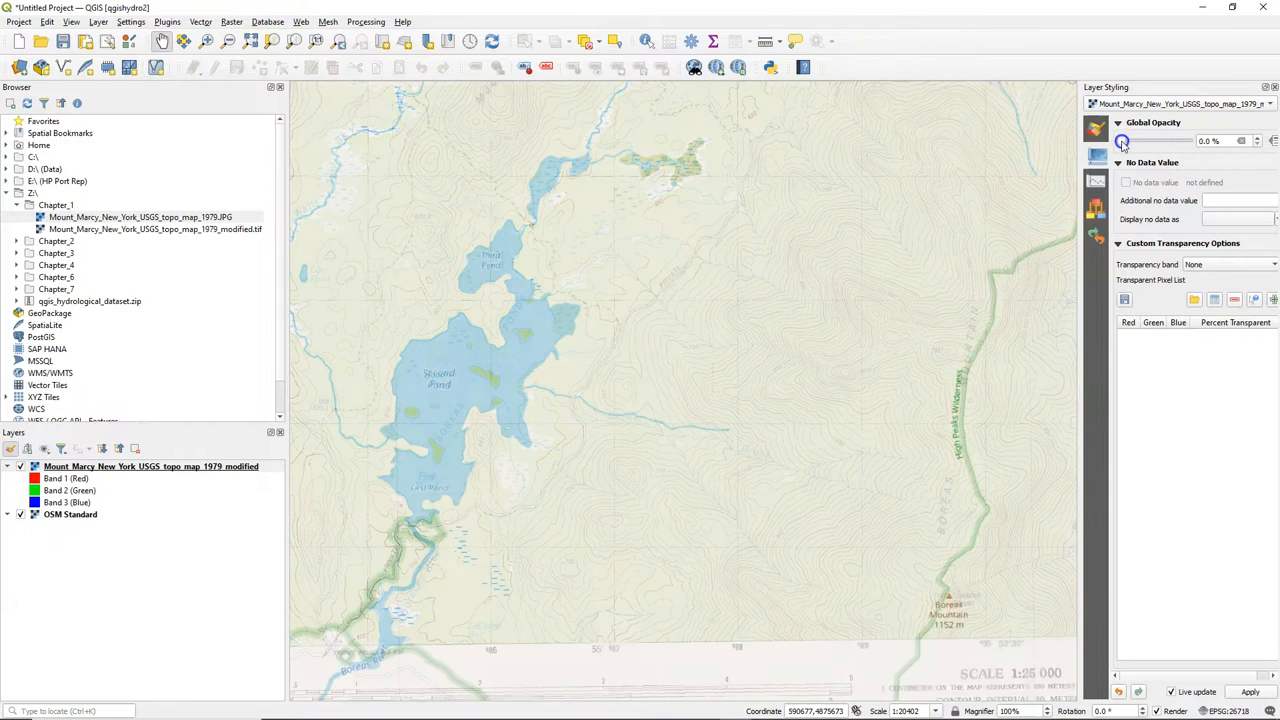
drag(1122, 140, 1157, 140)
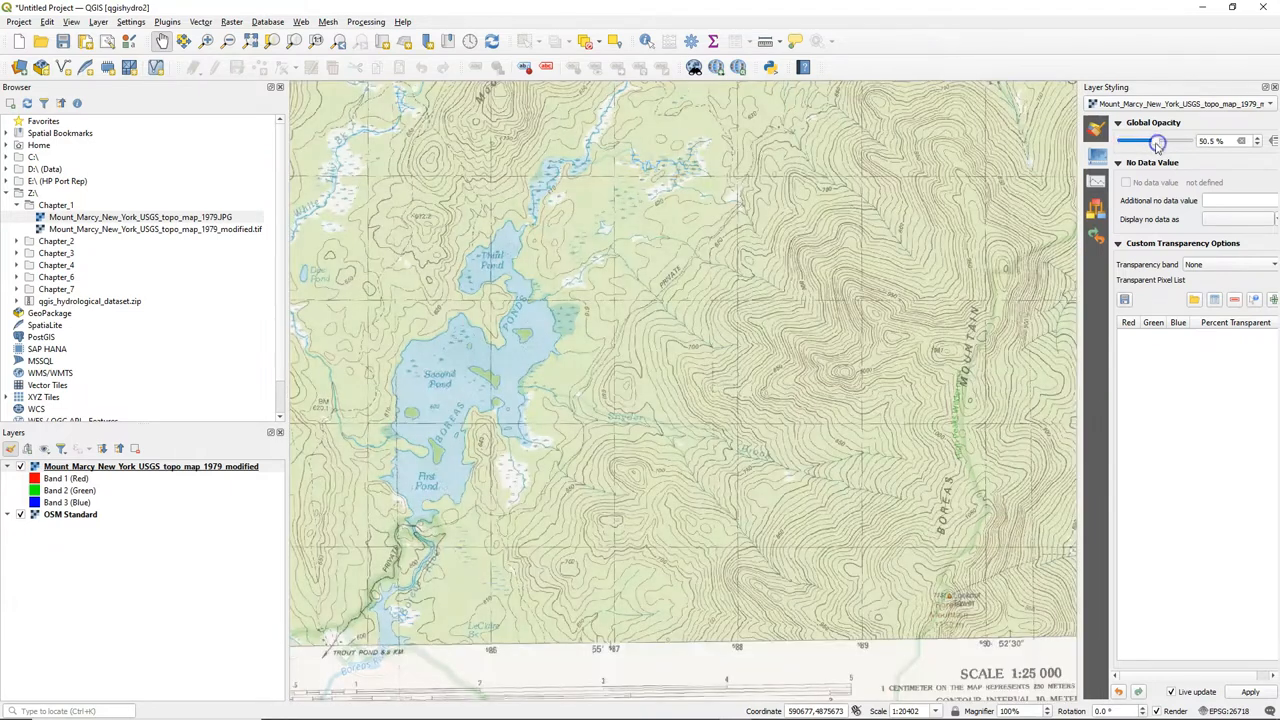
drag(1157, 140, 1188, 140)
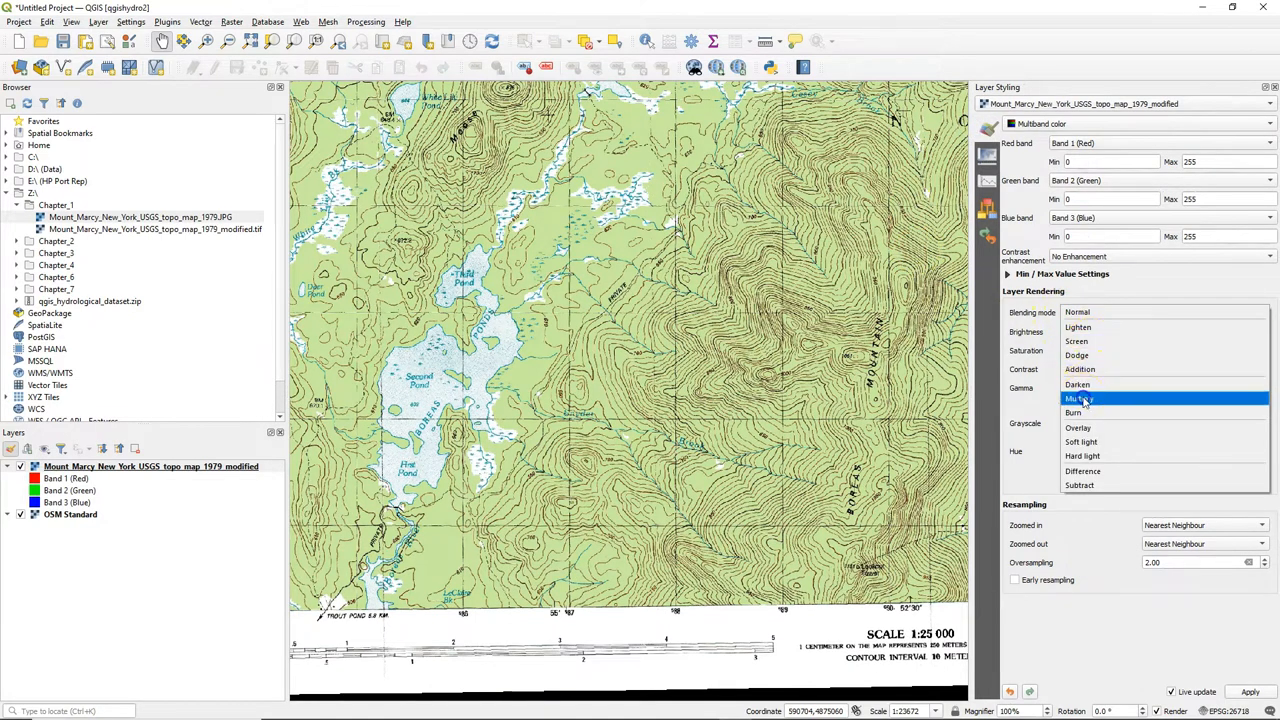
Set the topo layer's blending mode to Multiply
click(1078, 398)
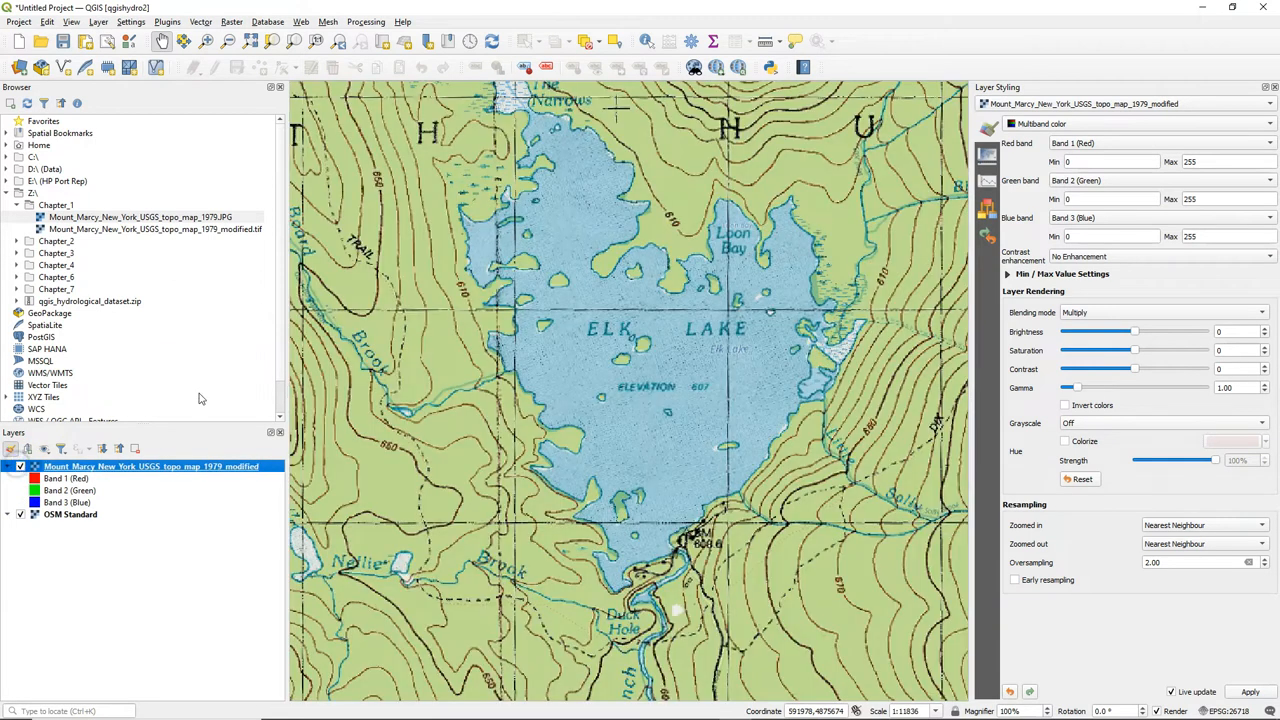
Add the Google Satellite basemap layer through QuickMapServices
click(299, 22)
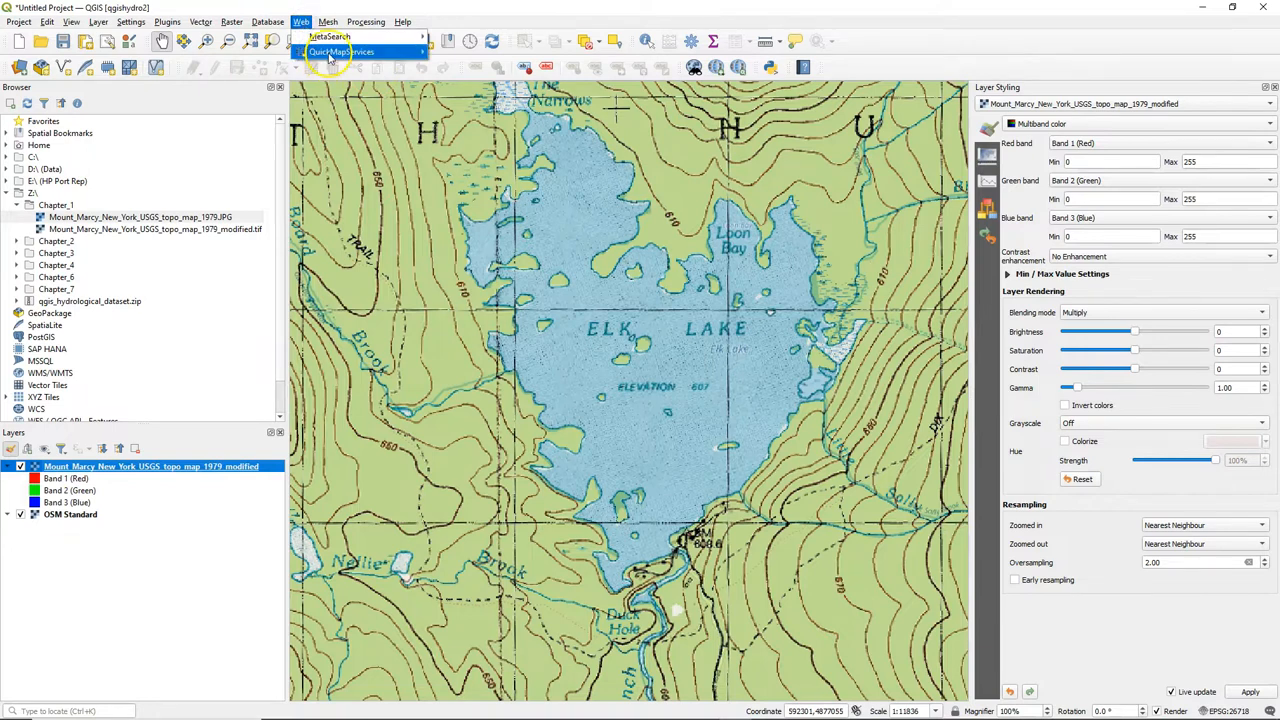
click(340, 51)
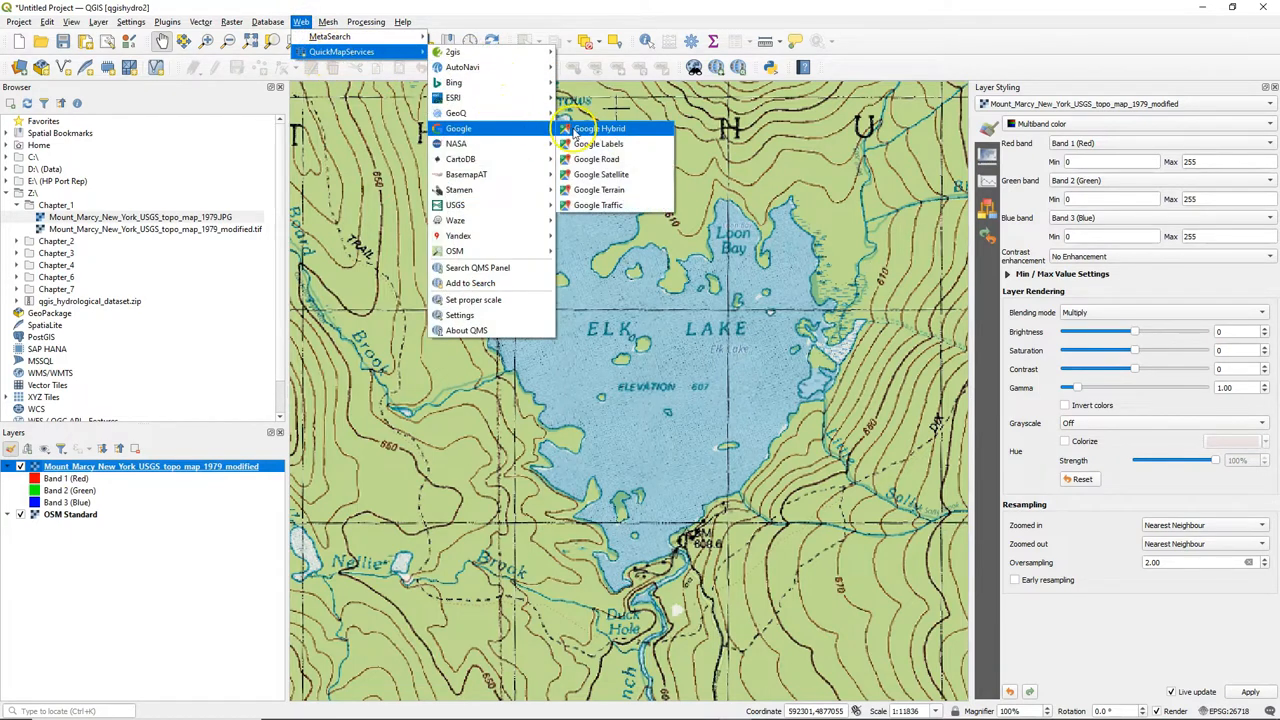
click(602, 174)
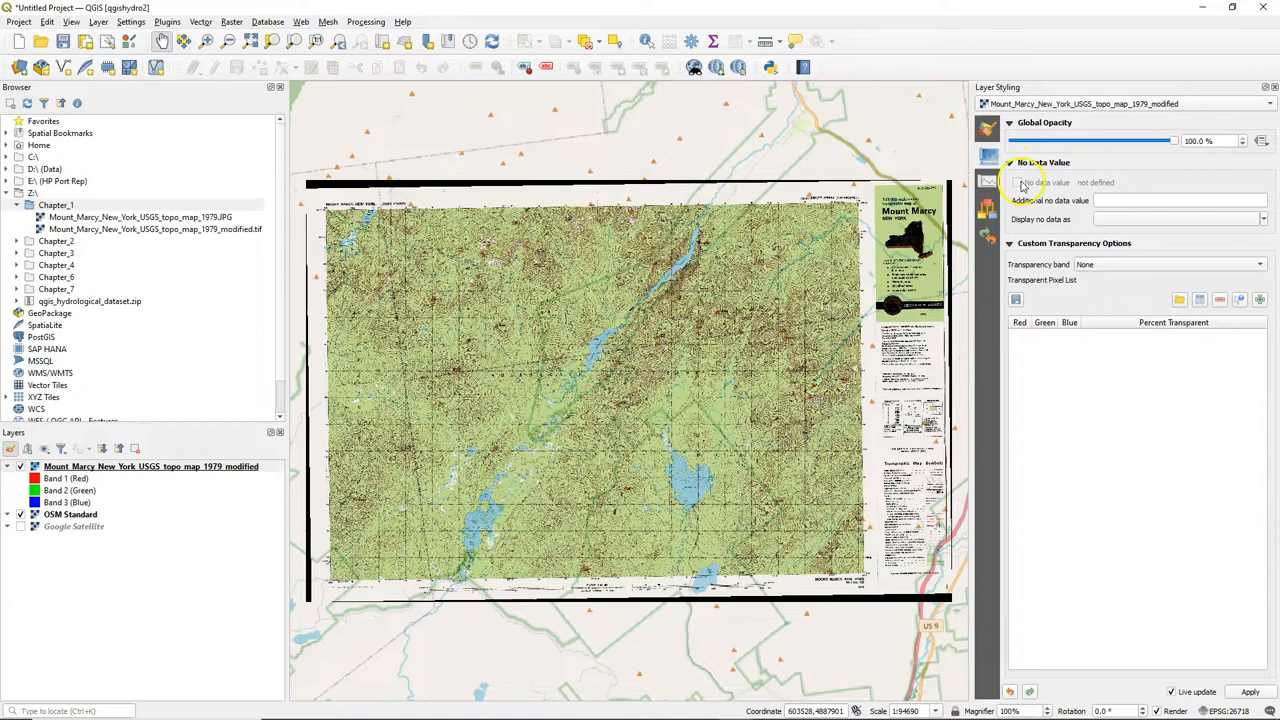
Enter 0 as the topo layer's additional no-data value to remove the black border
click(1180, 200)
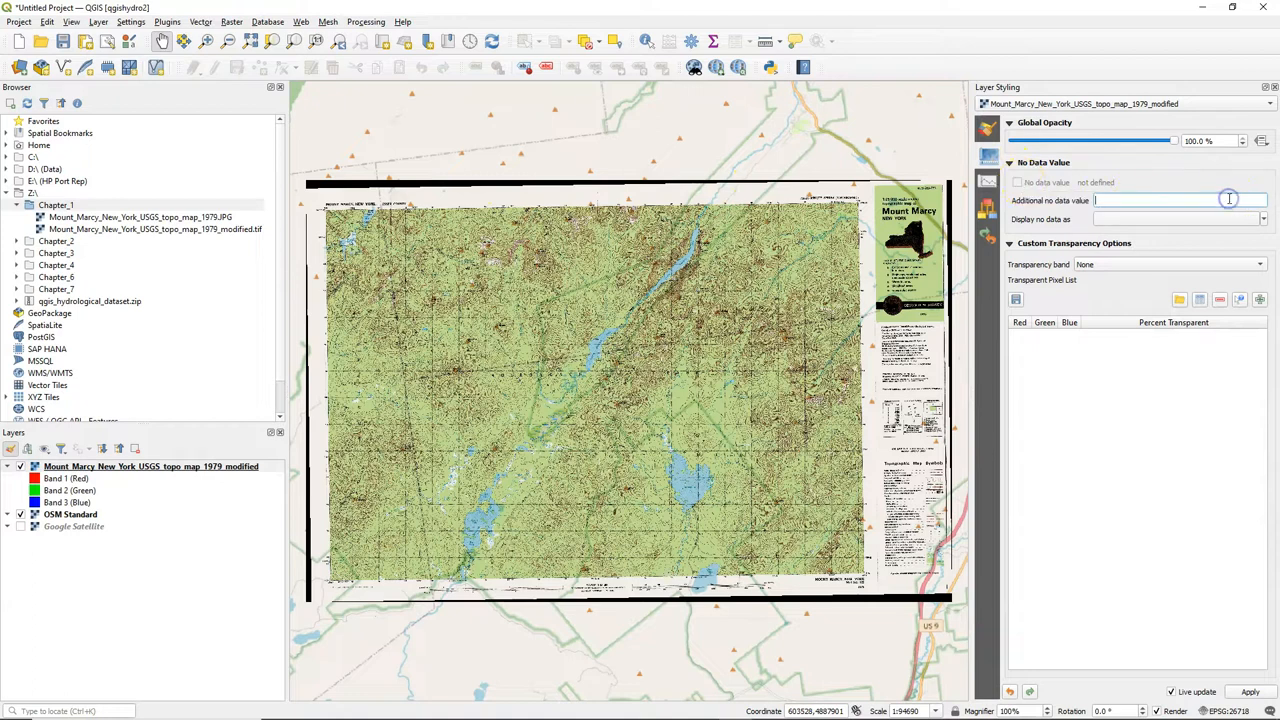
text(0)
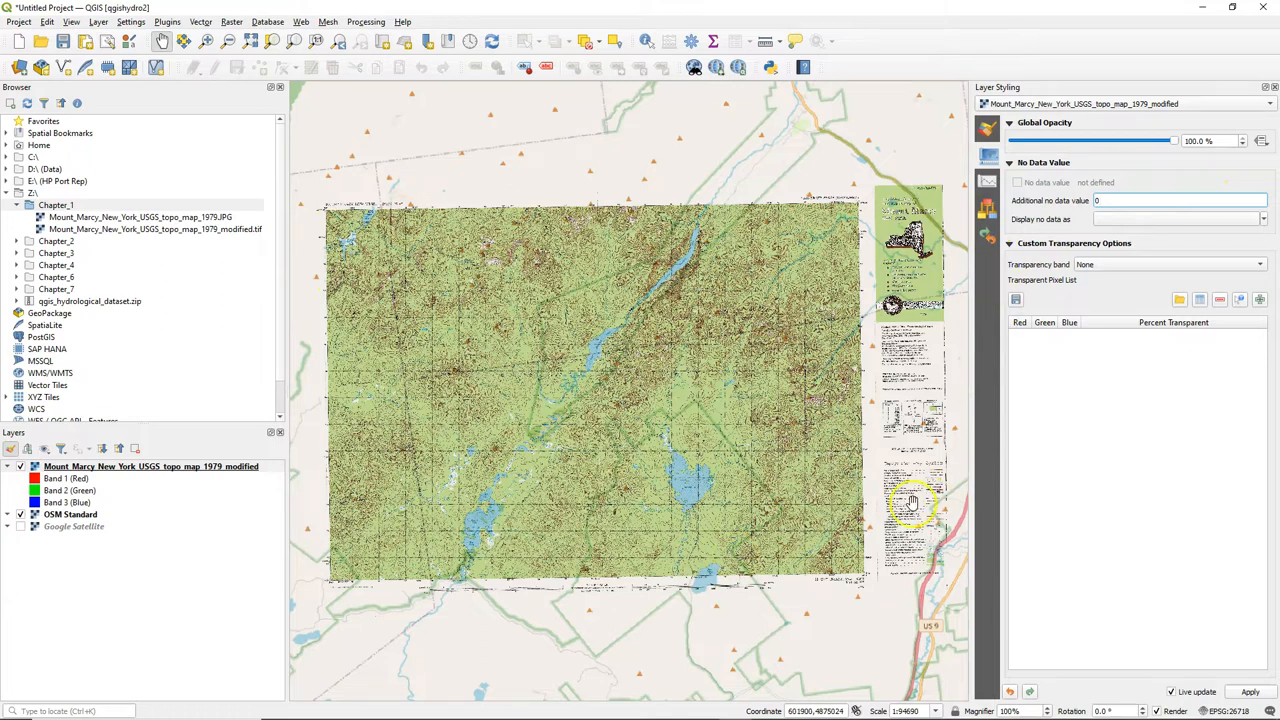
mouse_move(909, 502)
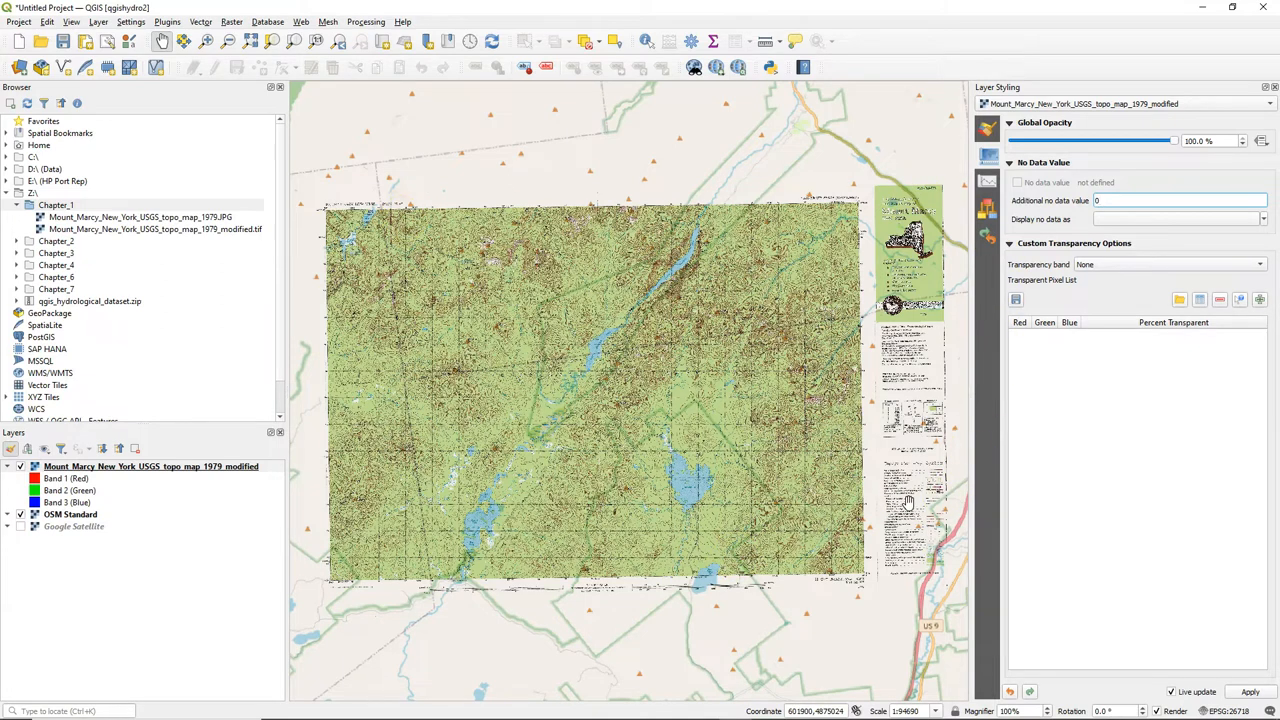